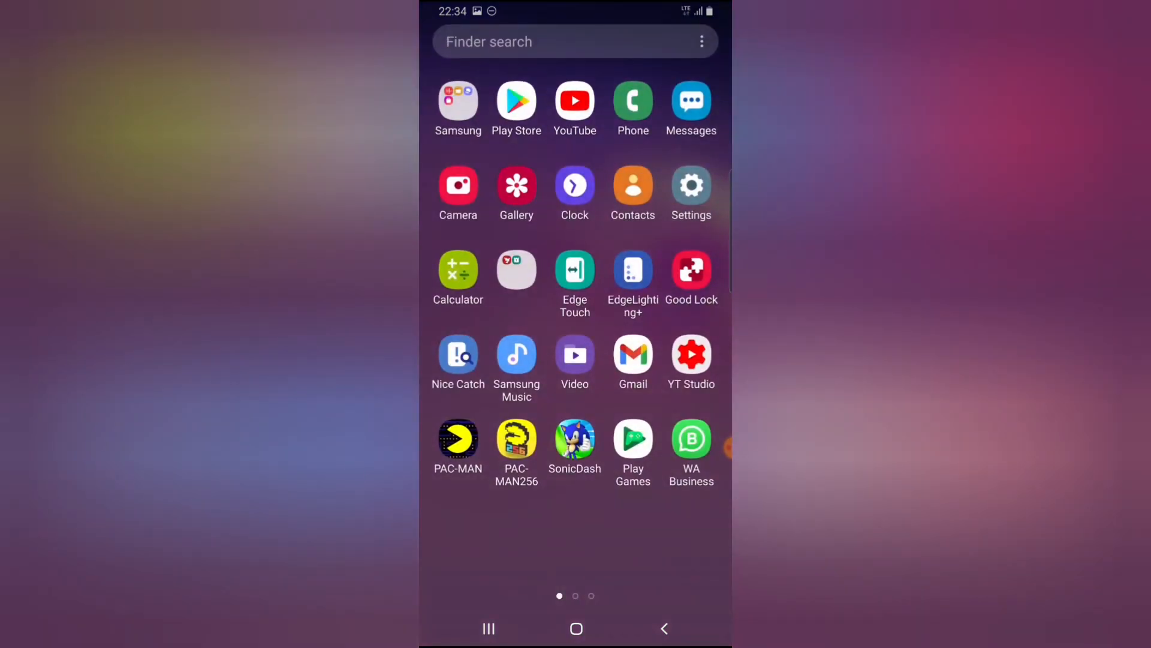
Step: Launch Facebook from the second page of the app drawer
scroll("left", 3)
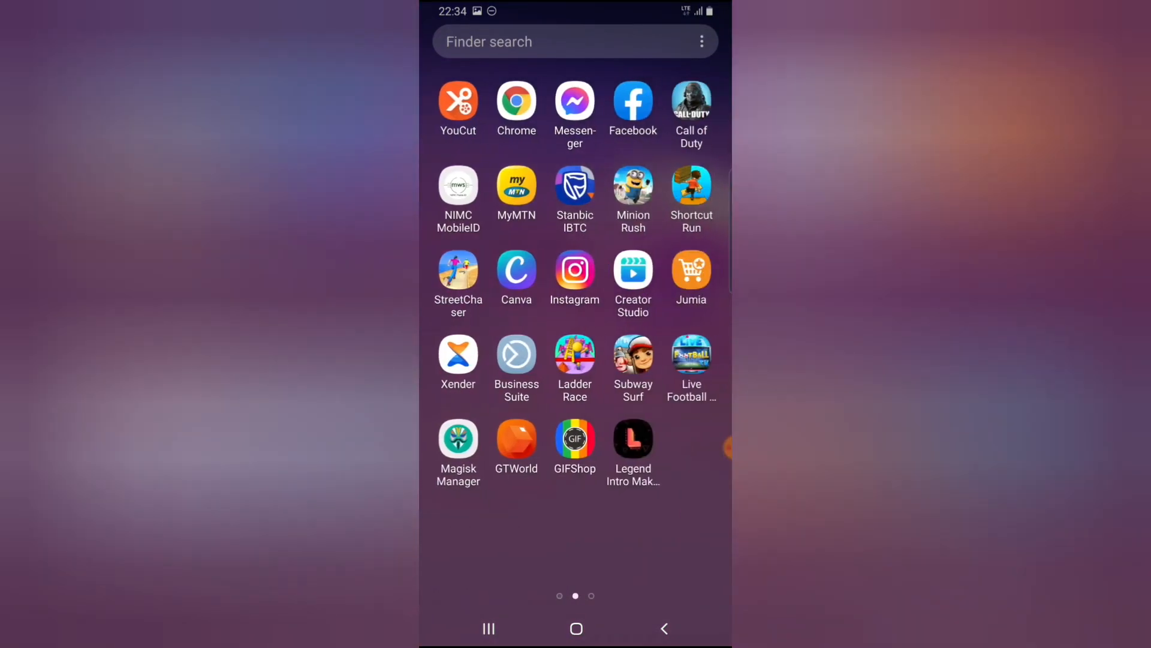
left_click(632, 103)
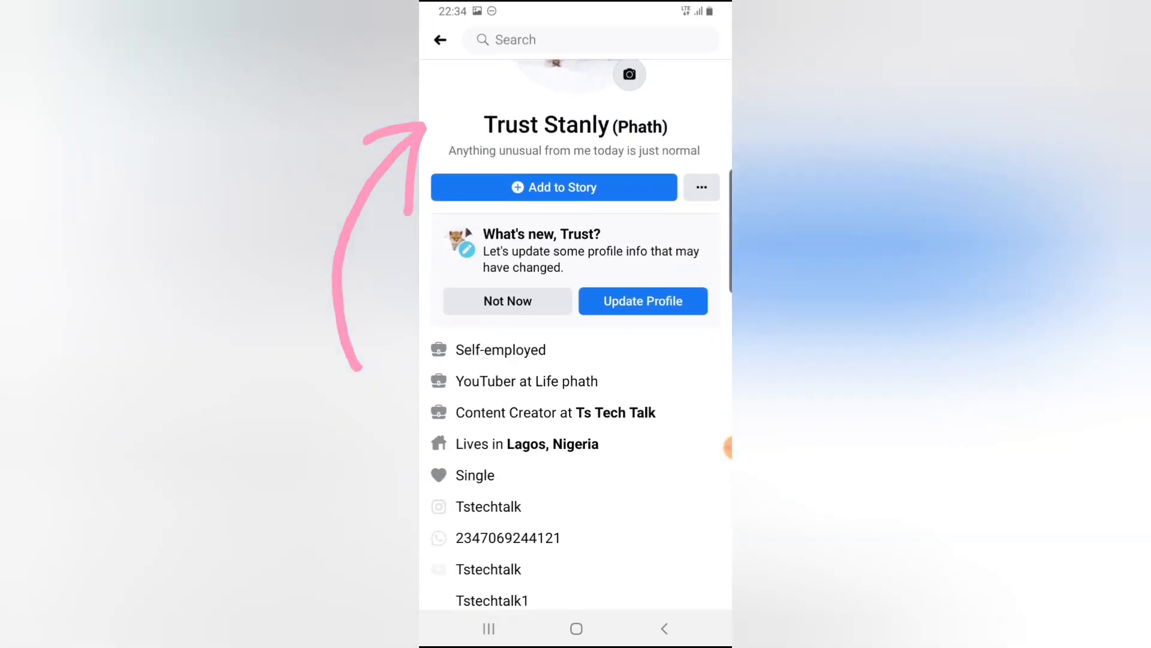
Step: Scroll the profile to the collections row and view the Featured collection with its Insights
scroll("down", 3)
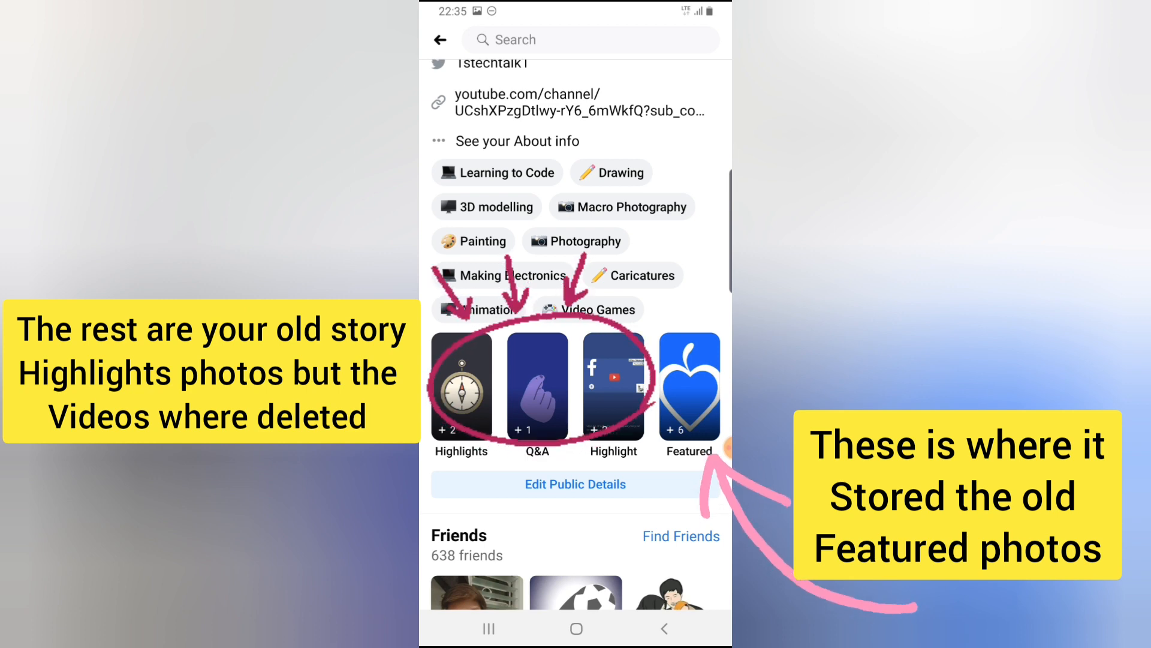
left_click(688, 391)
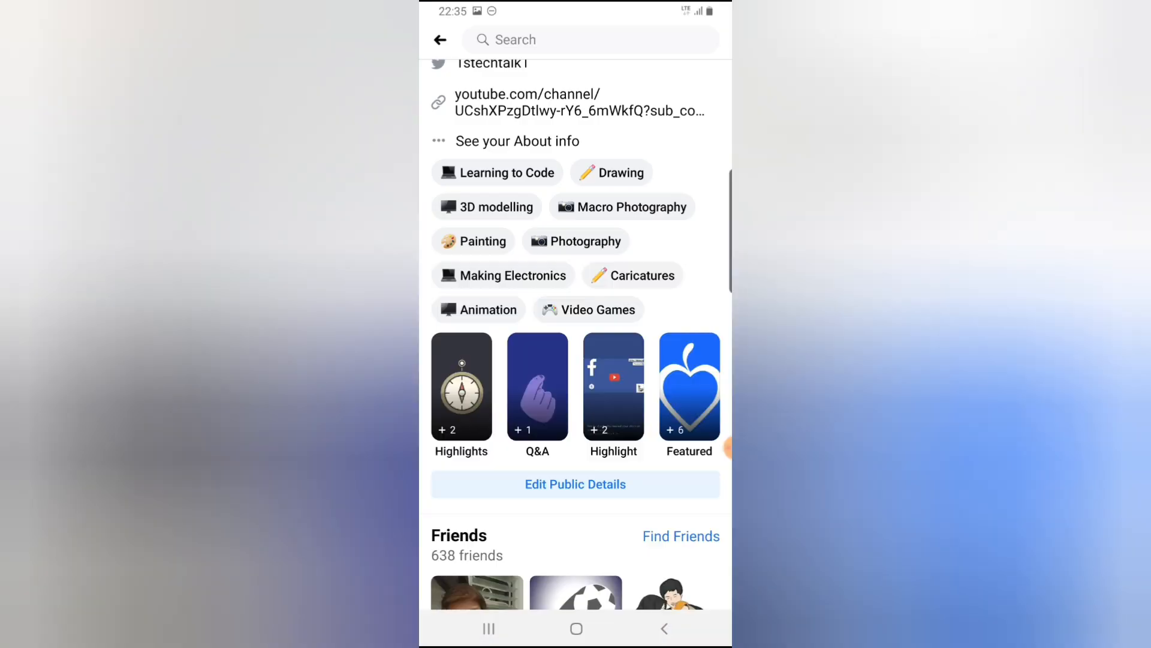
left_click(688, 388)
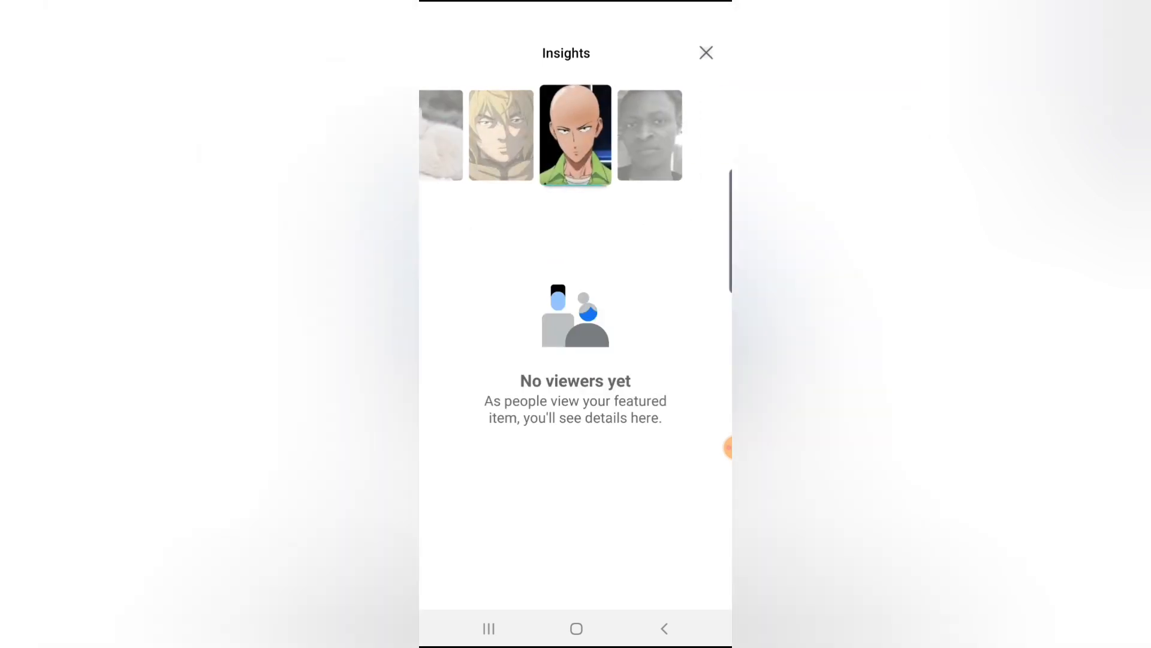
Step: Dismiss the Insights panel and the featured photo viewer to return to the profile
left_click(705, 51)
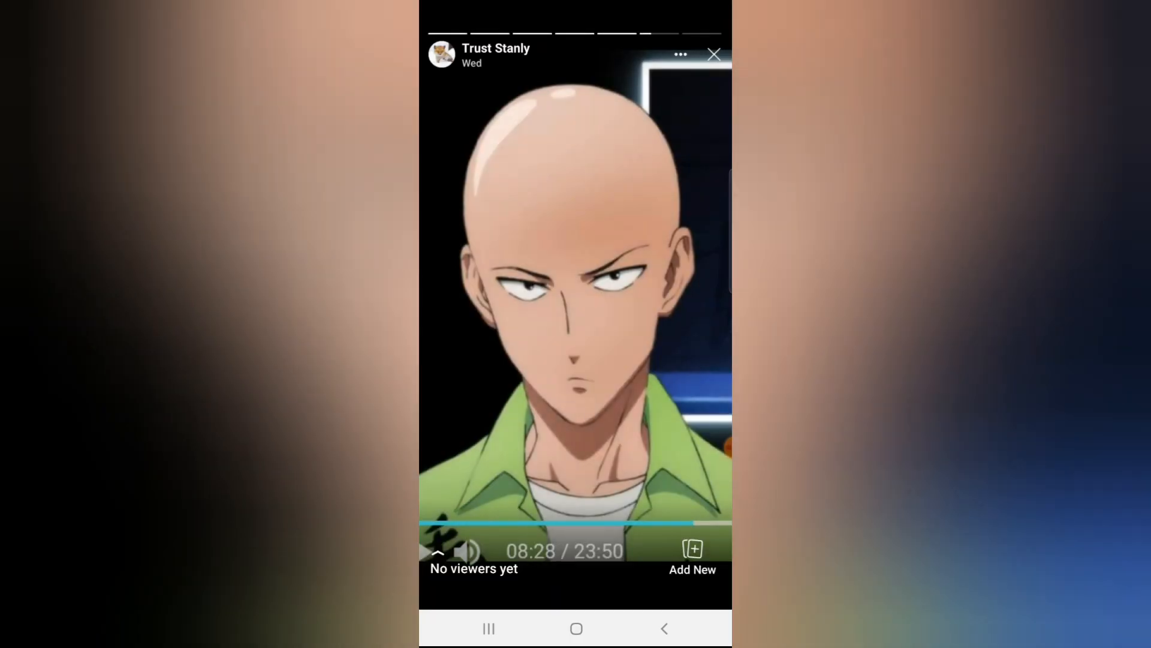
left_click(712, 54)
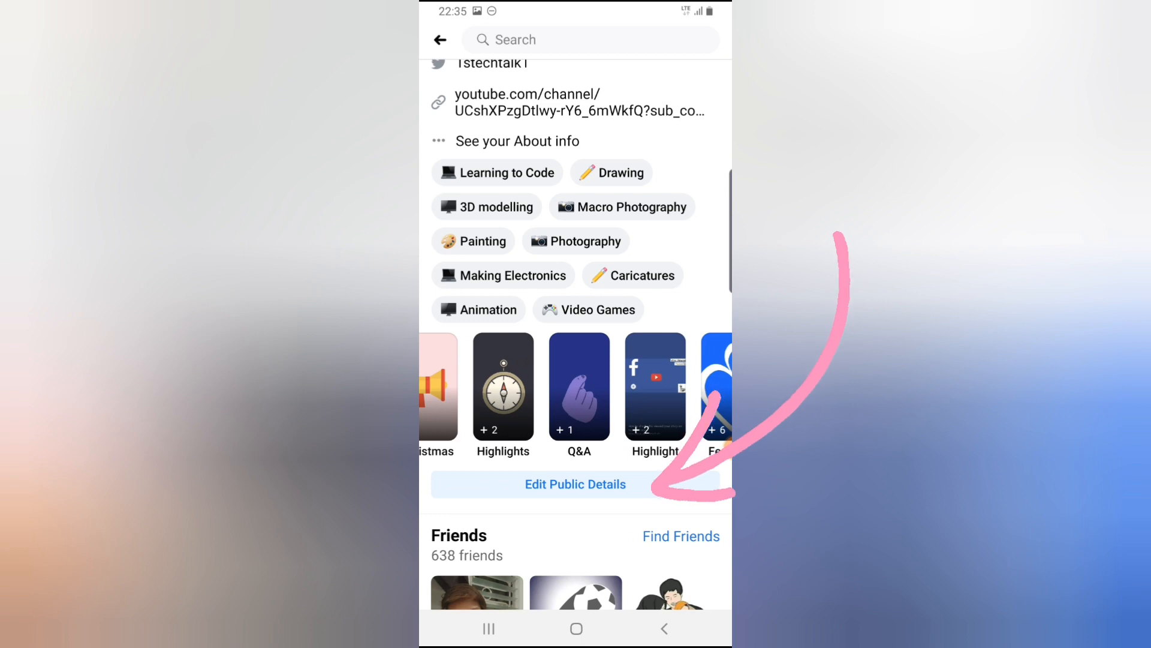
Step: Enter Edit Public Details and start Edit Featured to reach the collections preview
left_click(574, 484)
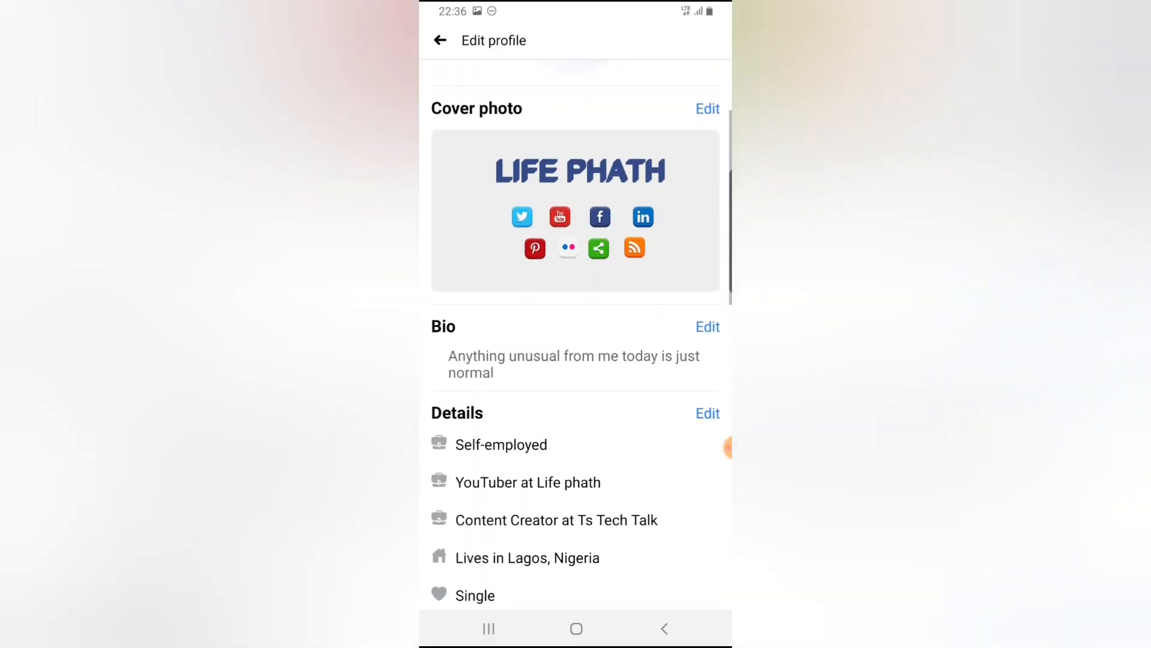
scroll("down", 3)
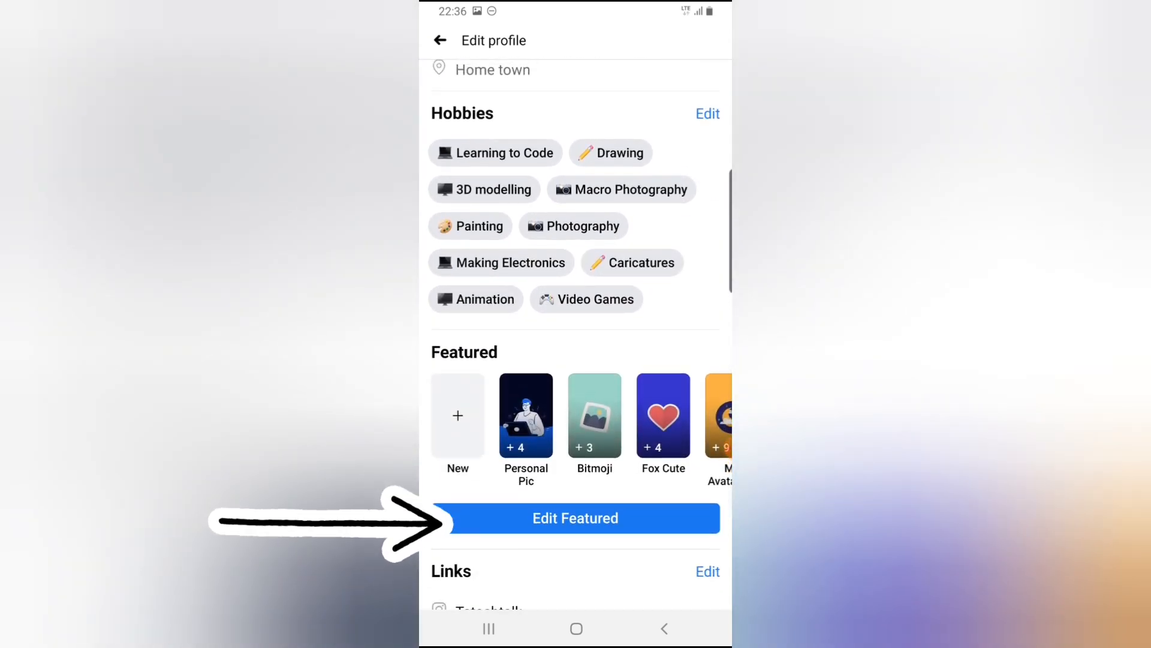
left_click(576, 518)
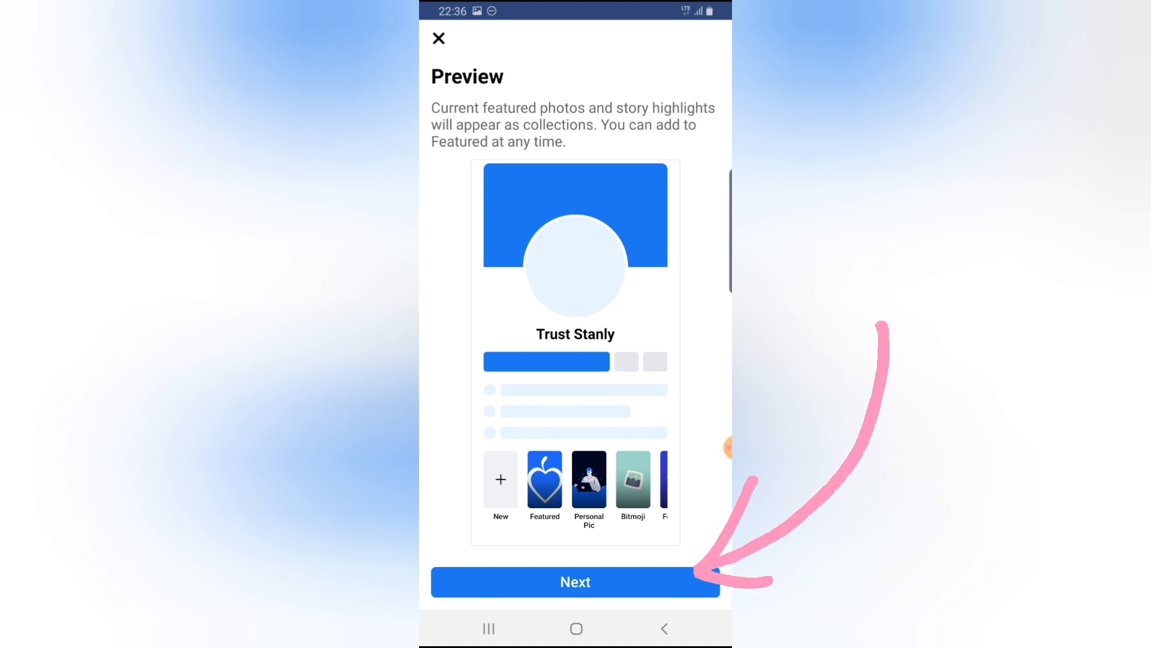
Step: Continue with Next to the review list of currently featured photos
left_click(576, 582)
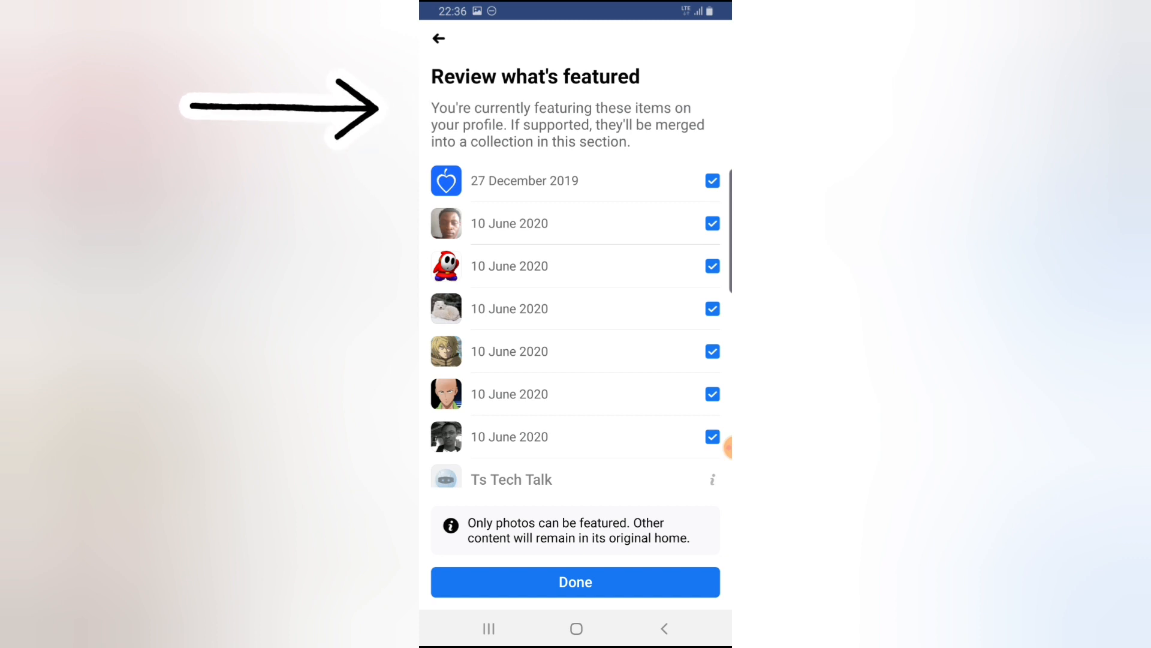
Step: Browse the Review what's featured list and finish with Done, leaving all items checked
scroll("down", 3)
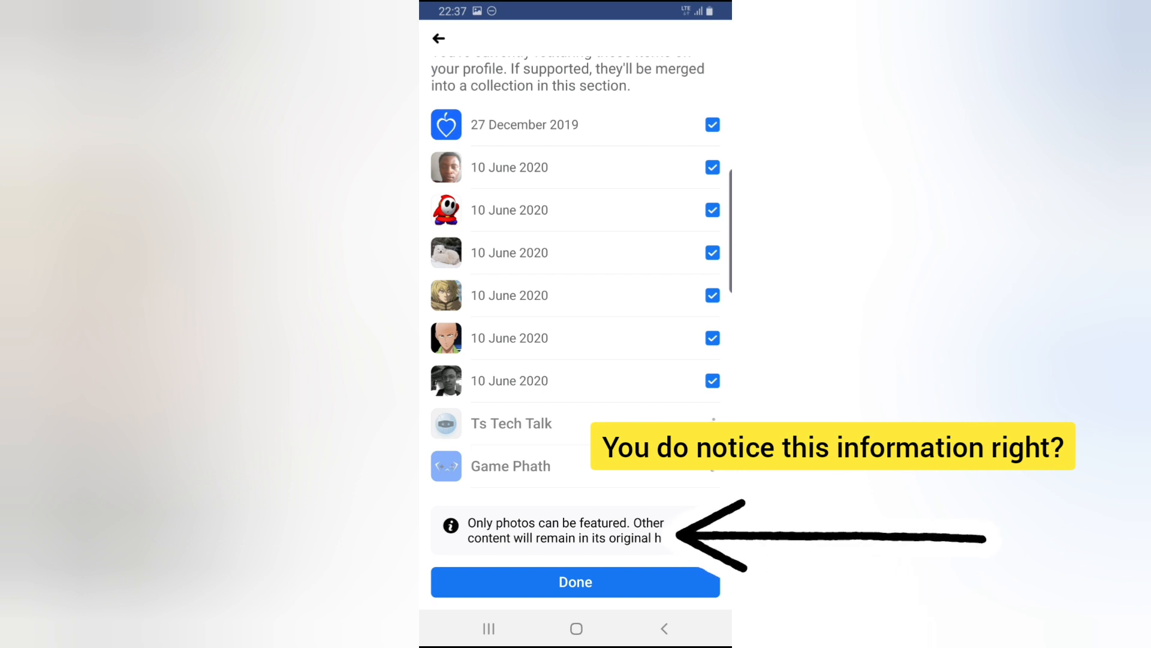
scroll("down", 3)
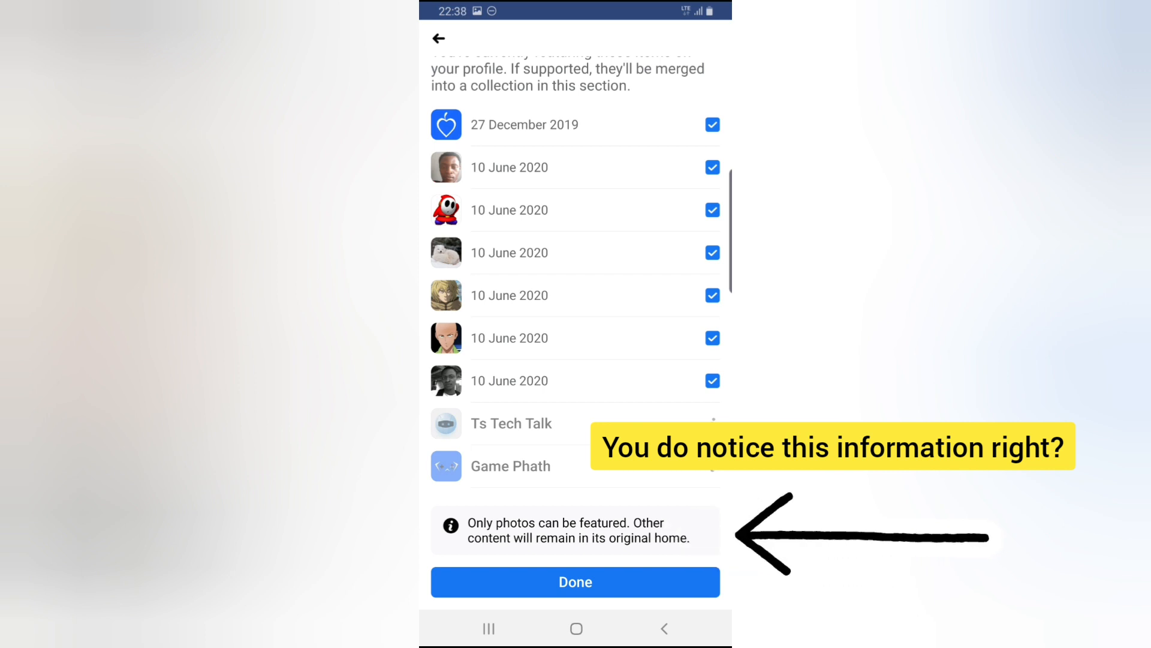
left_click(574, 581)
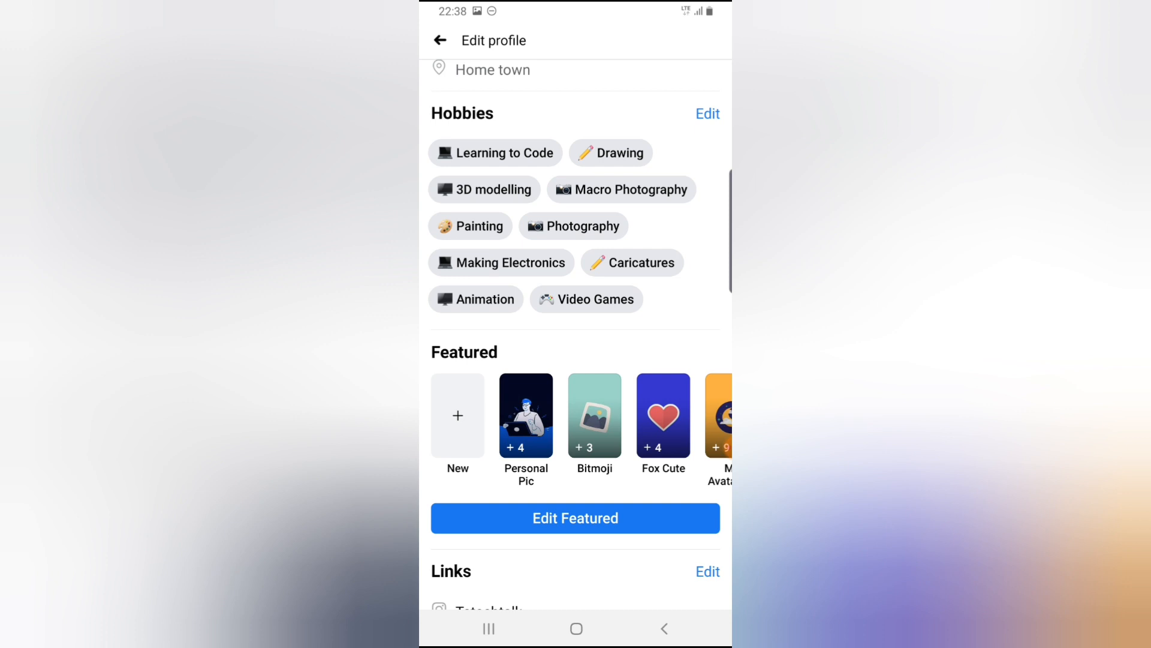
Step: Browse the Add to featured photo picker via New and back out without selecting anything
left_click(575, 518)
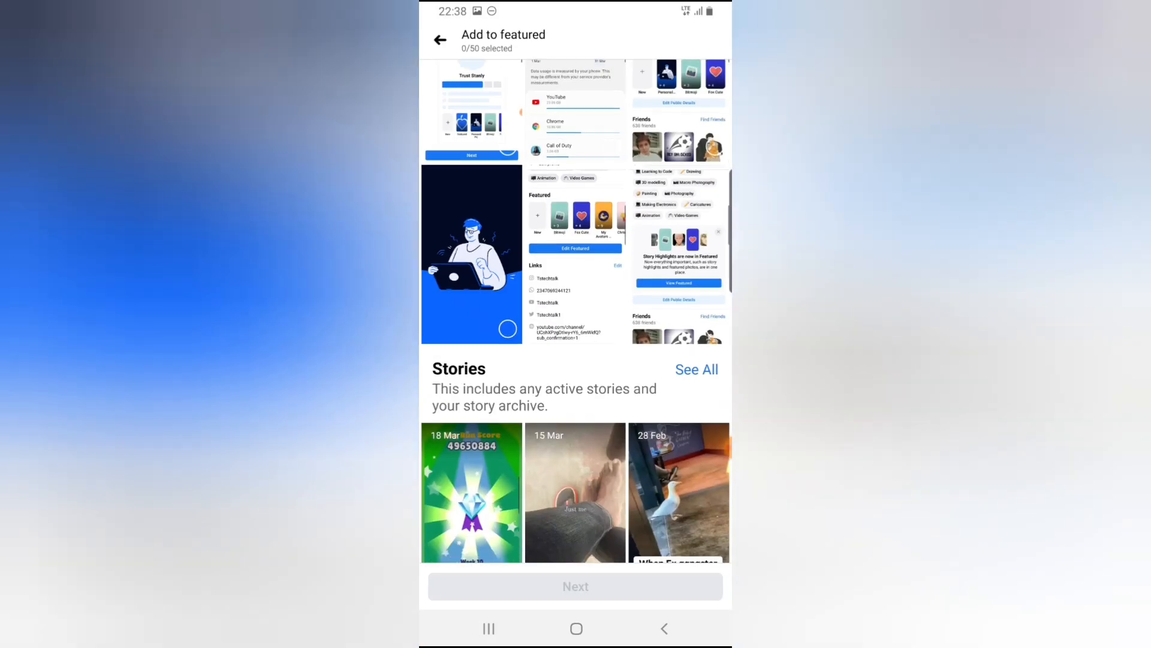
scroll("down", 3)
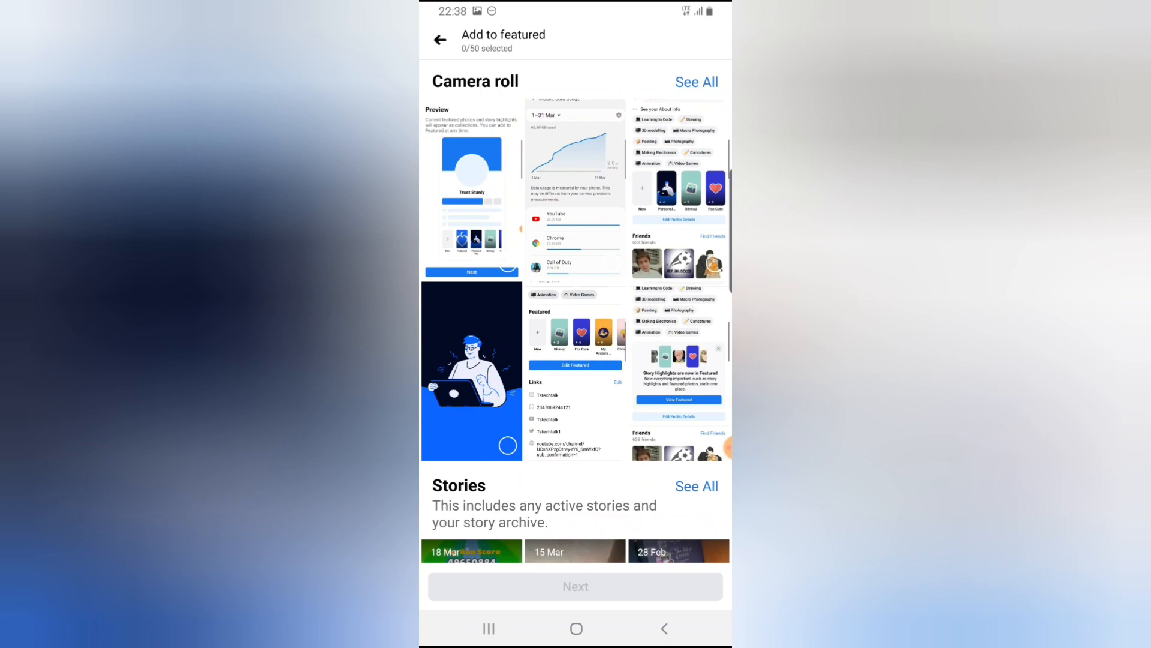
scroll("down", 3)
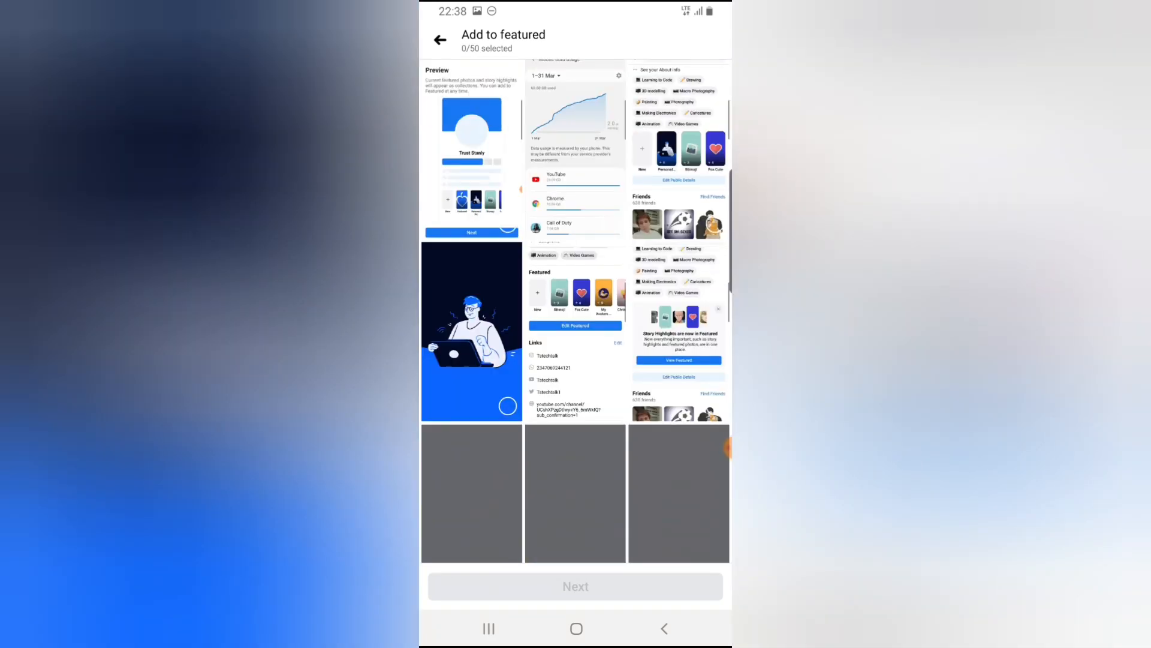
scroll("down", 3)
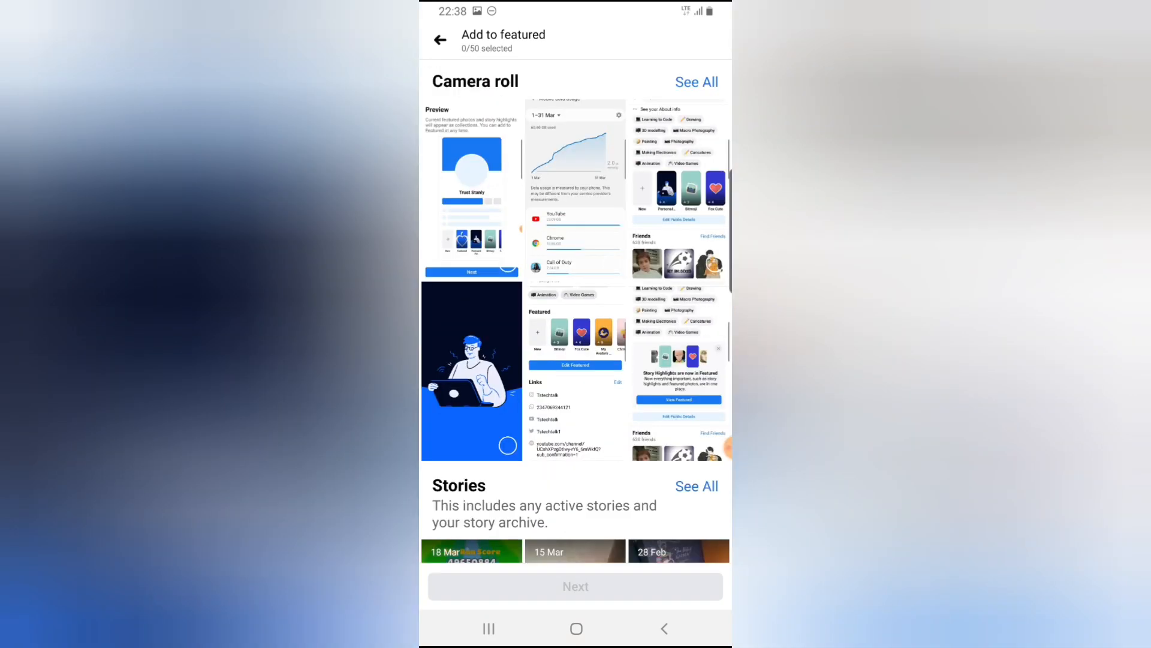
left_click(439, 40)
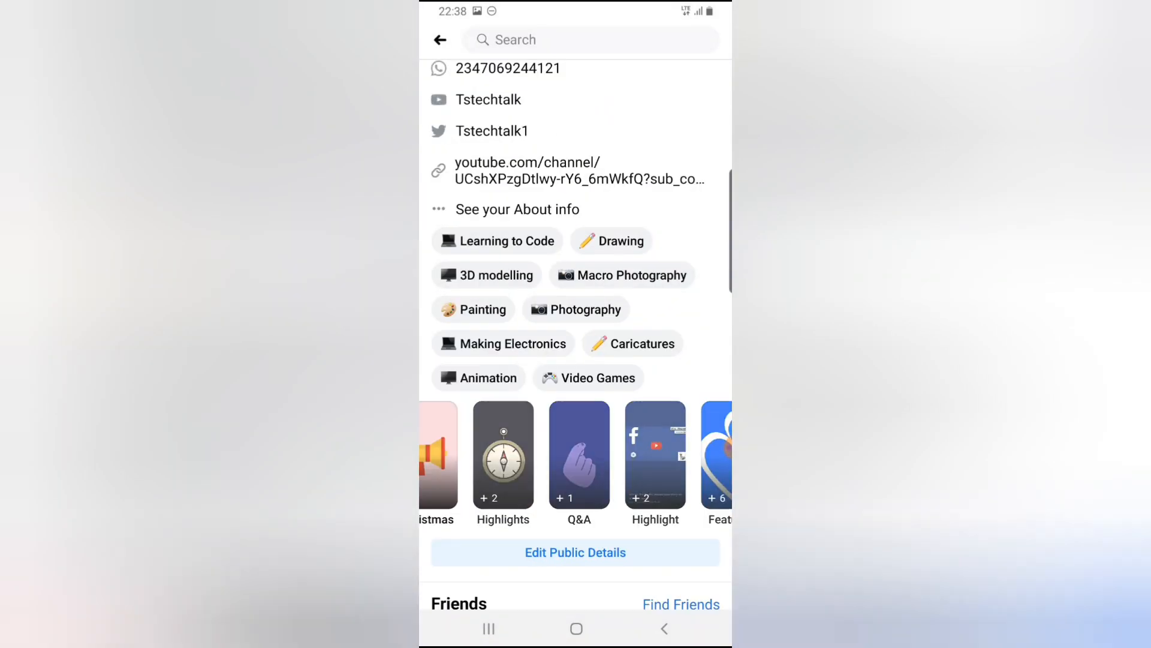